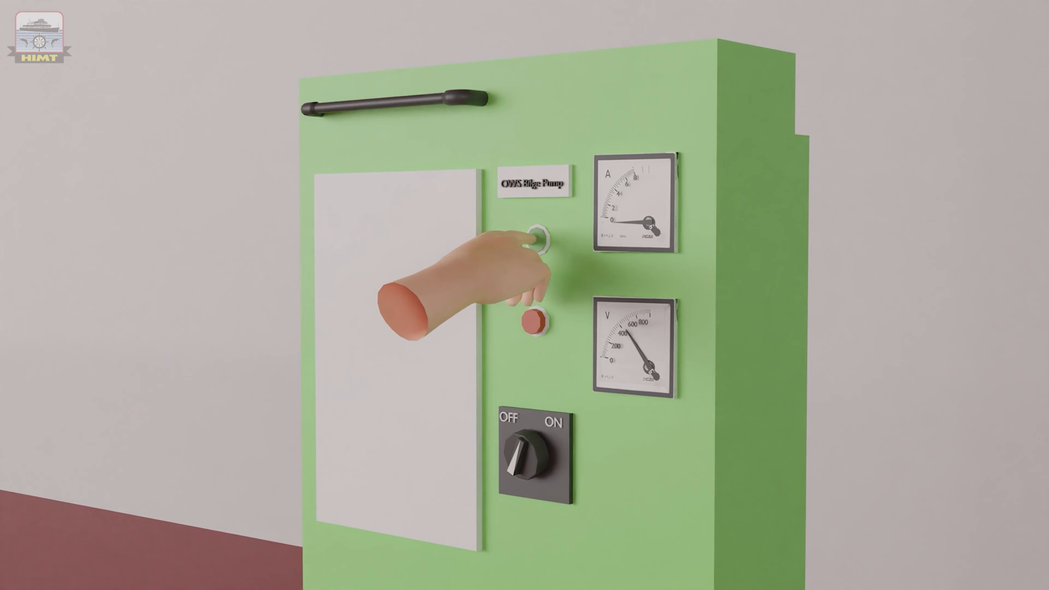
pyautogui.click(538, 237)
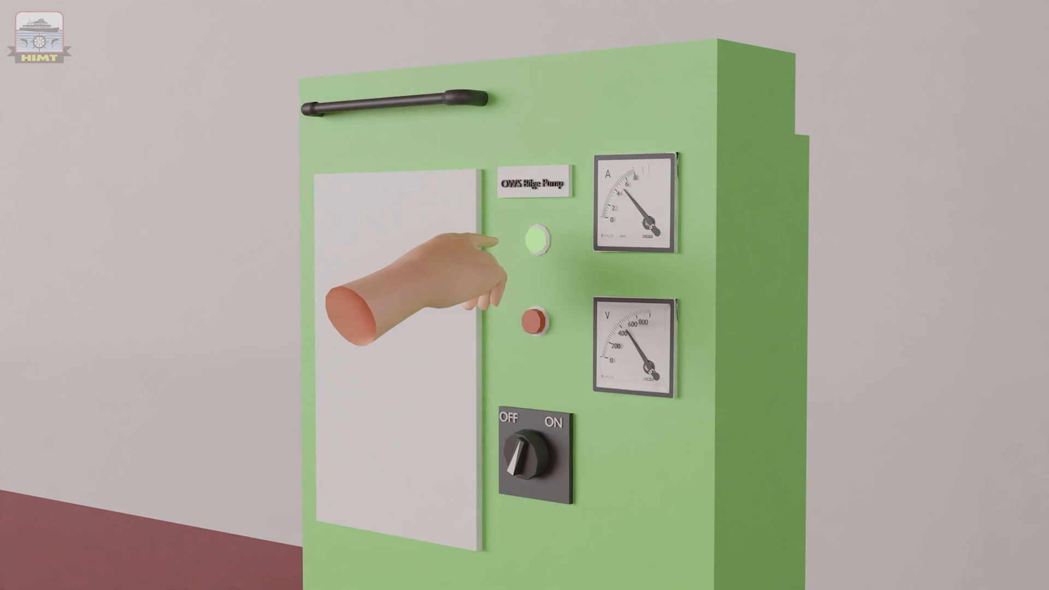